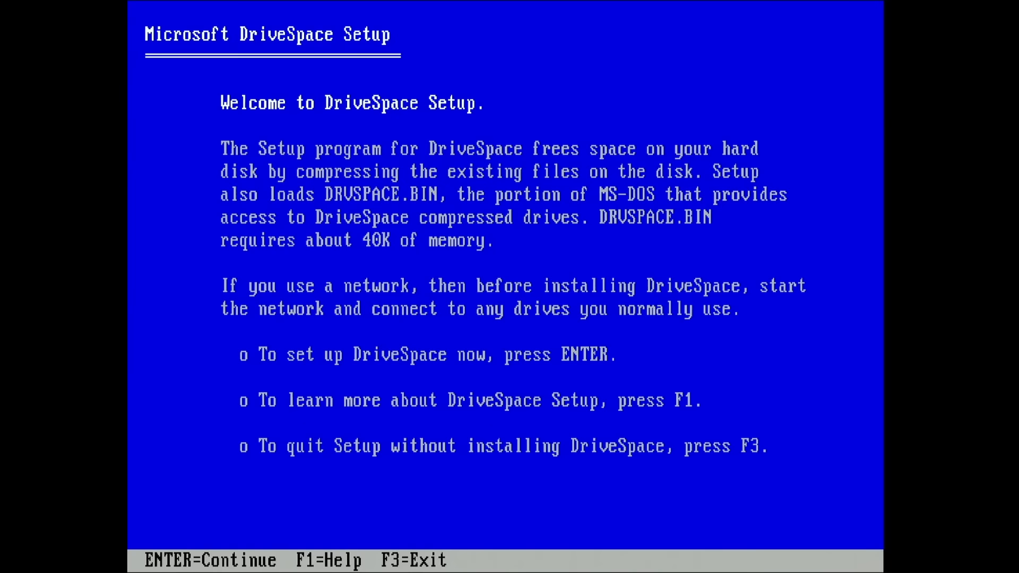
Continue past the DriveSpace Setup welcome screen to the Express/Custom choice
key(enter)
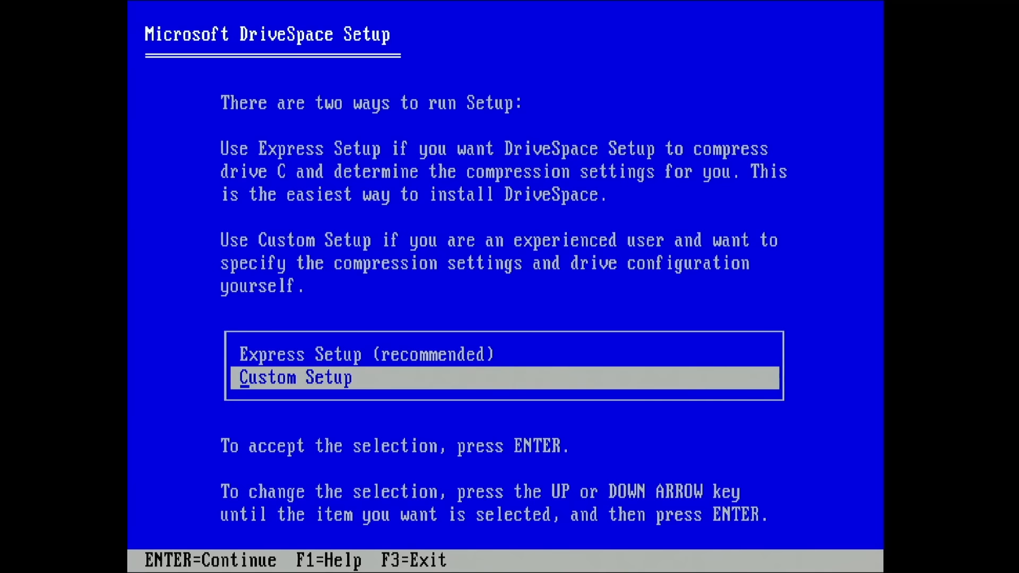
Accept the setup type so ScanDisk checks drive C's file structure
key(up)
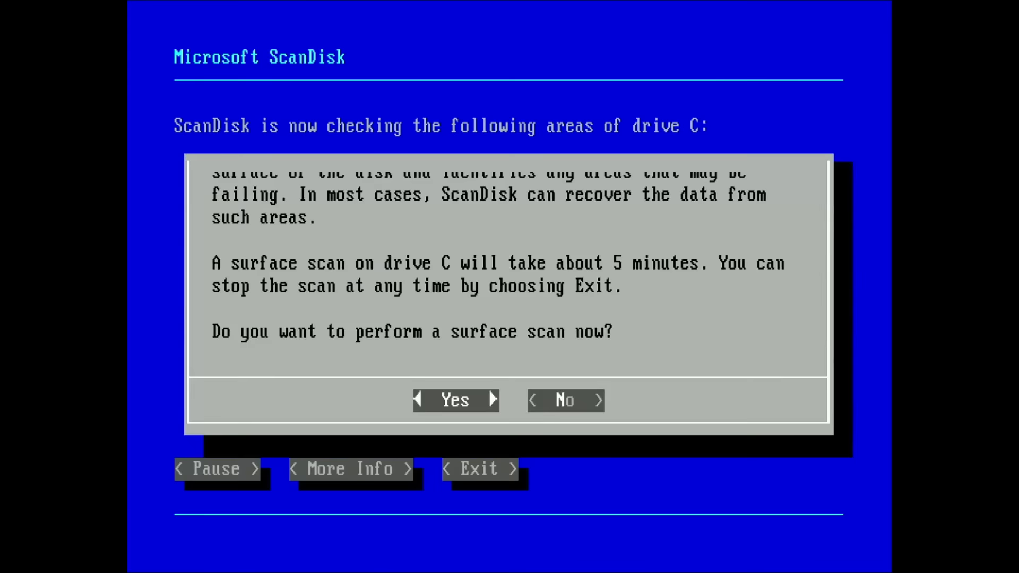
Surface-scan drive C, fixing each problem and acknowledging uncorrectable damage at cluster 3,711
click(453, 400)
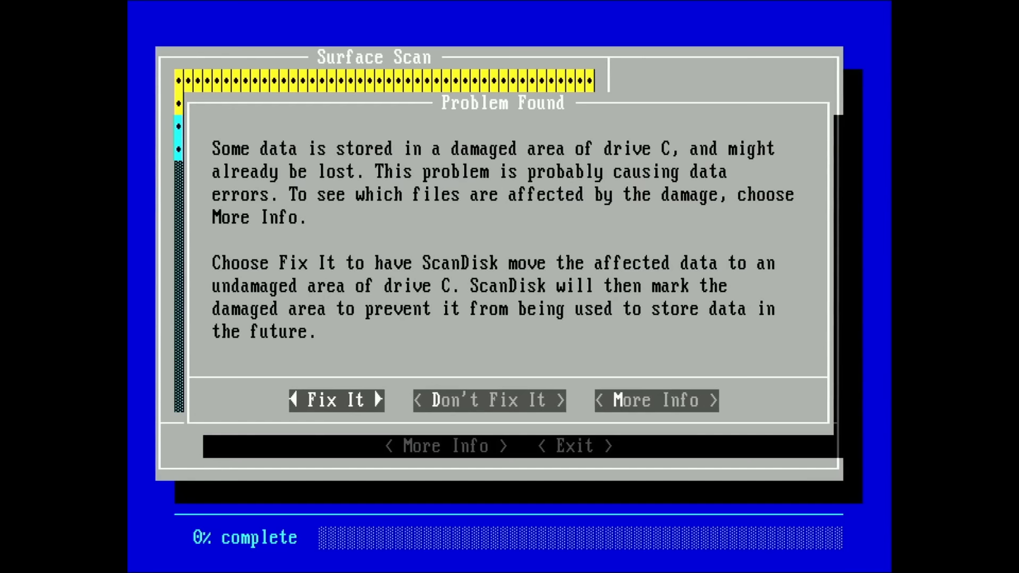
click(336, 400)
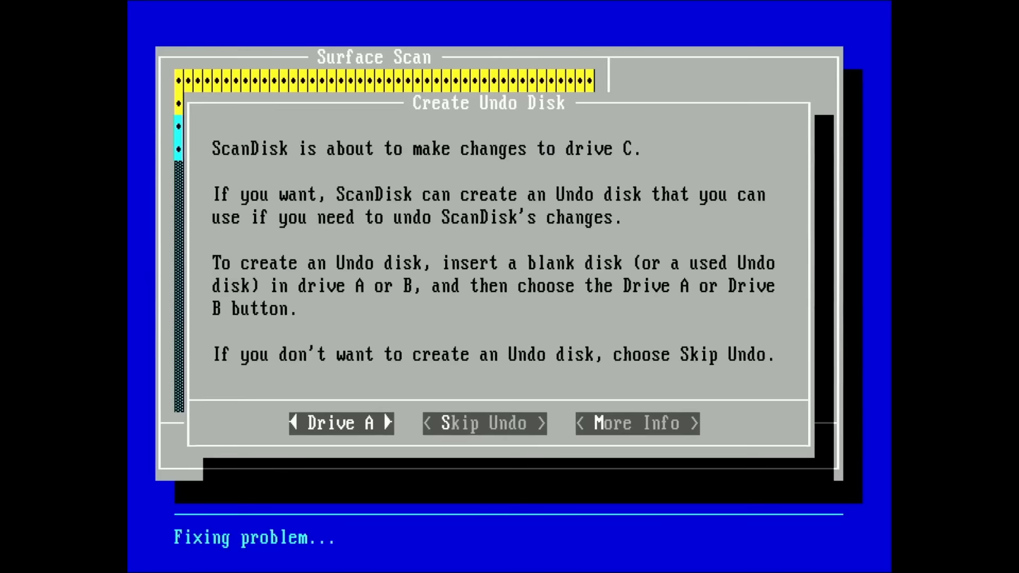
click(484, 423)
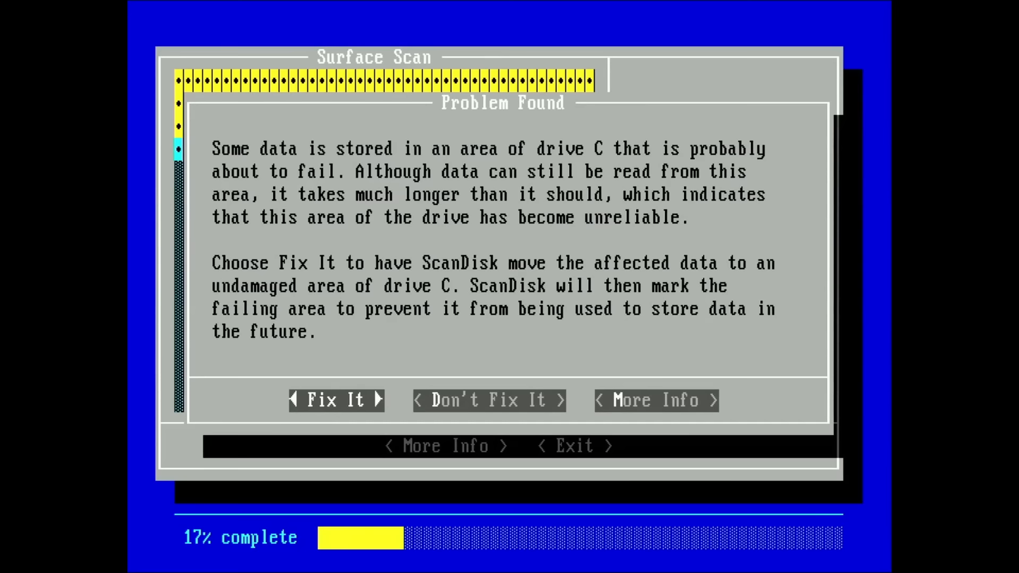
click(337, 401)
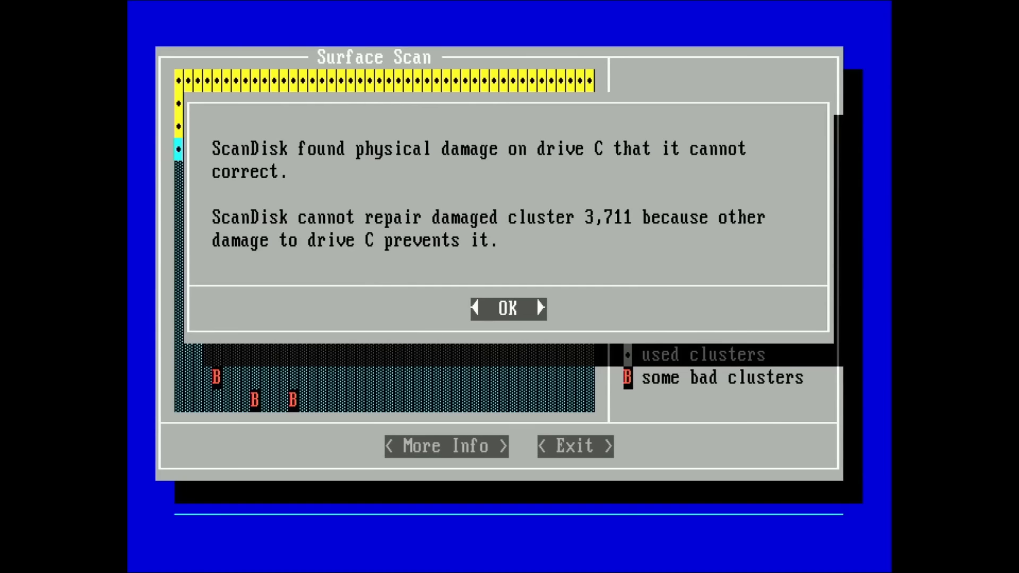
click(508, 308)
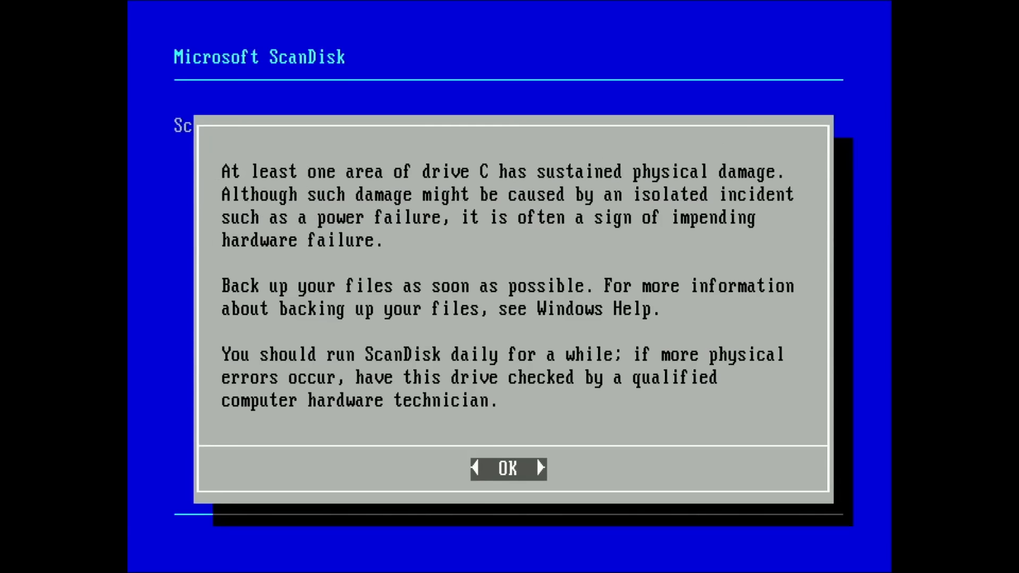
Dismiss the damage warning and reformat drive C with /C, labelling the volume 'Seagate'
click(507, 468)
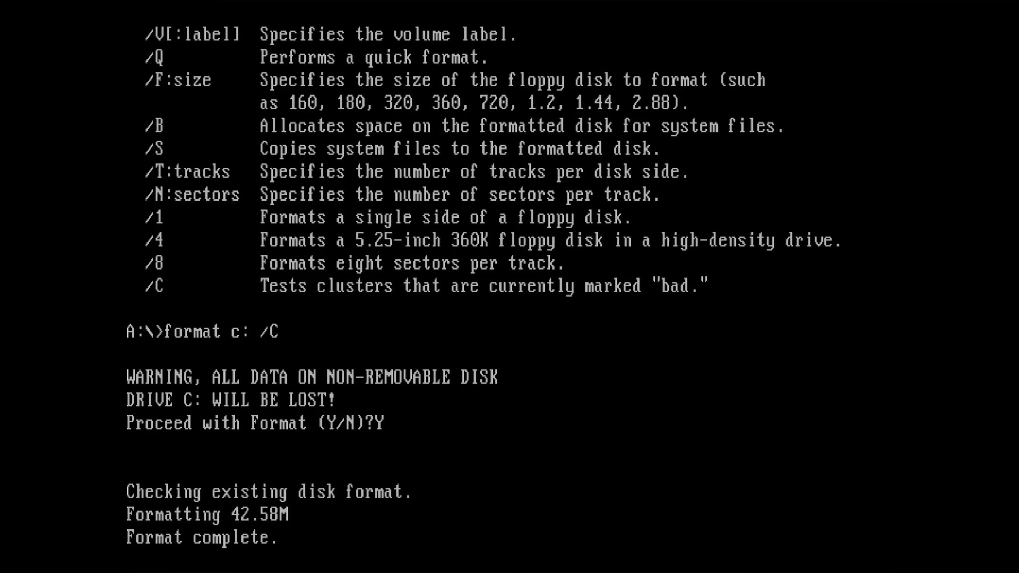
text(Seagate)
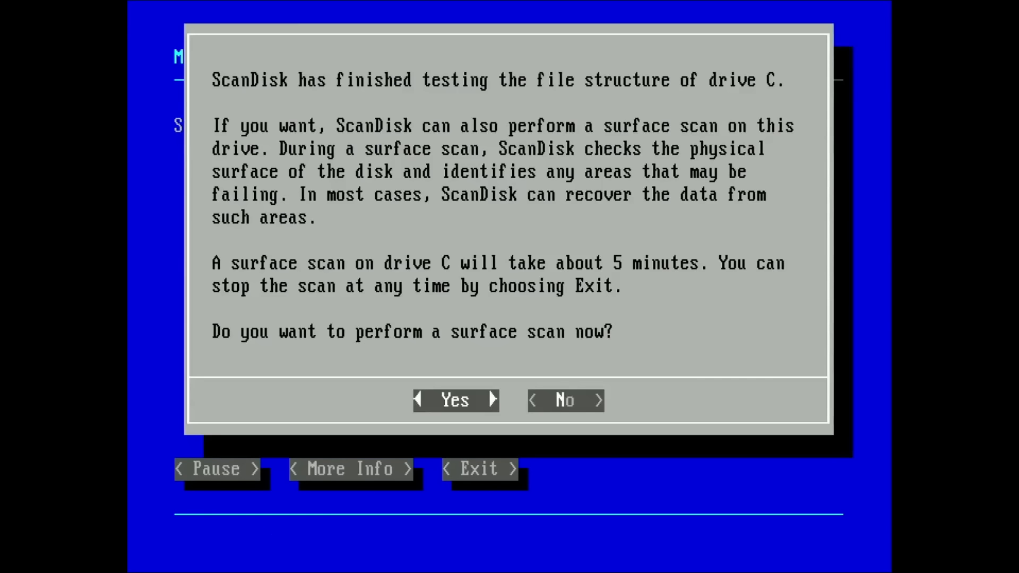
Run a second surface scan of drive C and acknowledge unrepairable cluster 18,450
click(455, 400)
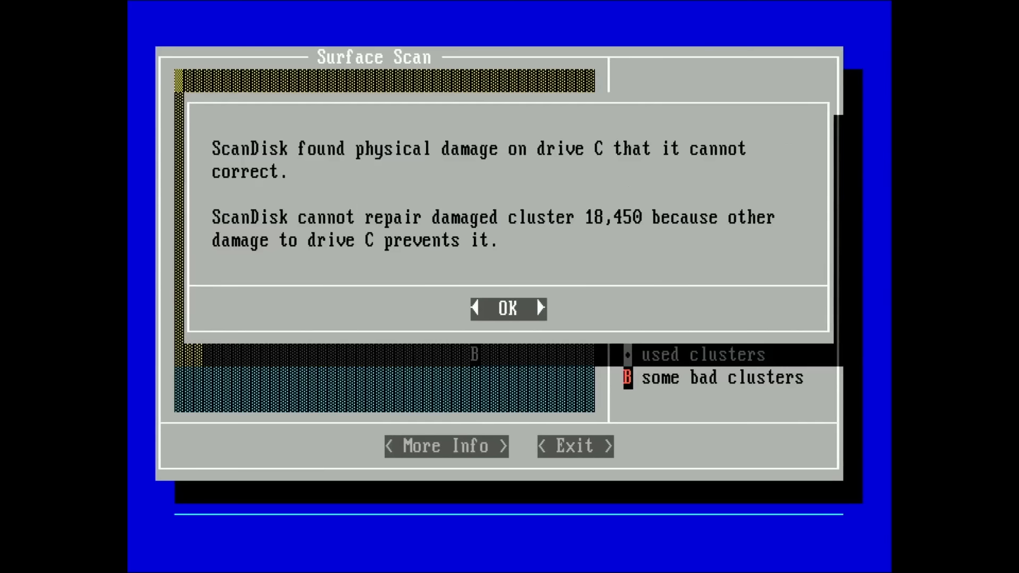
click(509, 308)
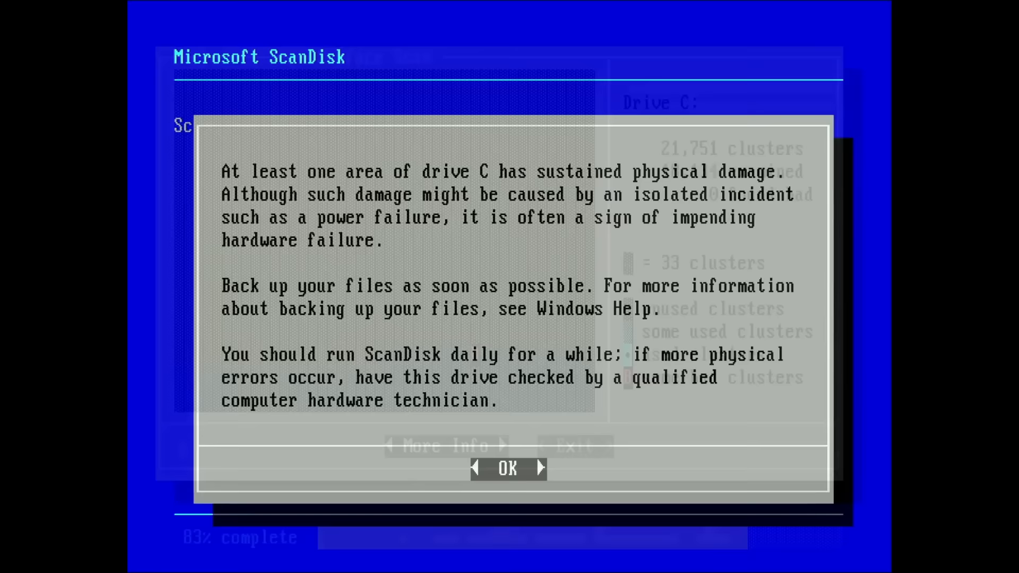
Dismiss the warning that drive C's physical damage signals impending hardware failure
click(508, 469)
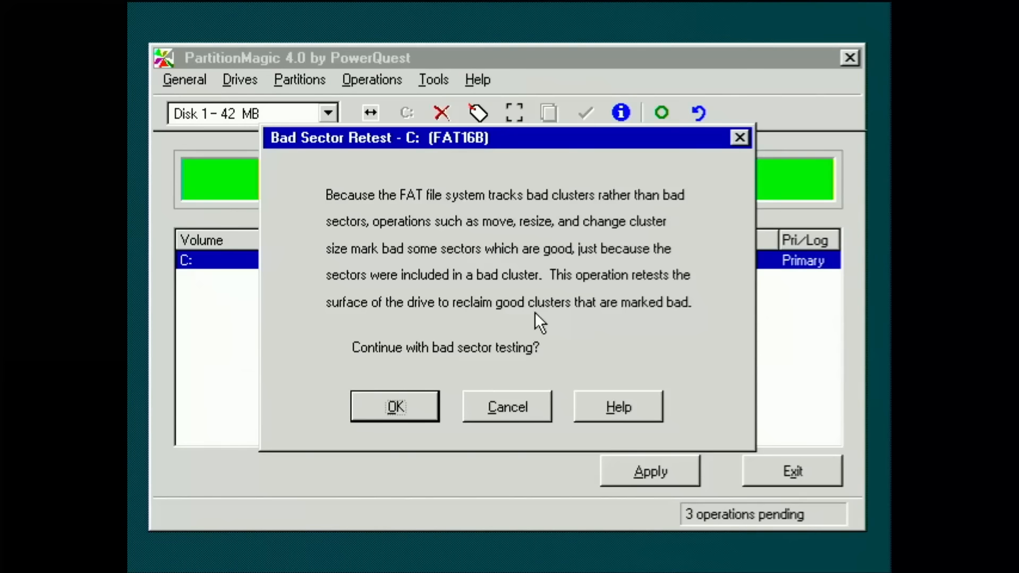
Confirm PartitionMagic's Bad Sector Retest of drive C to reclaim good clusters
click(394, 407)
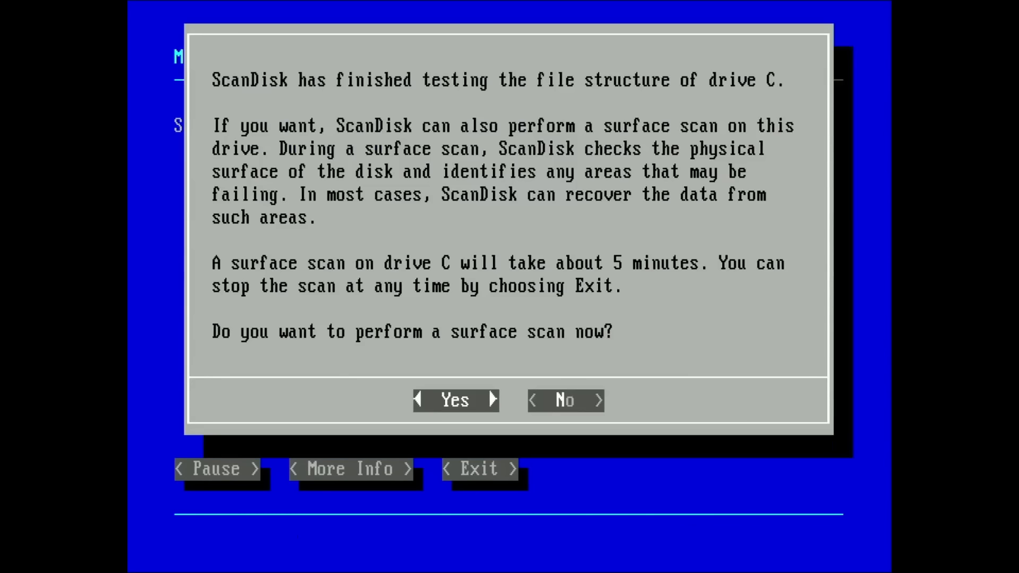
Start a third surface scan of drive C and fix the first damaged area found
click(454, 400)
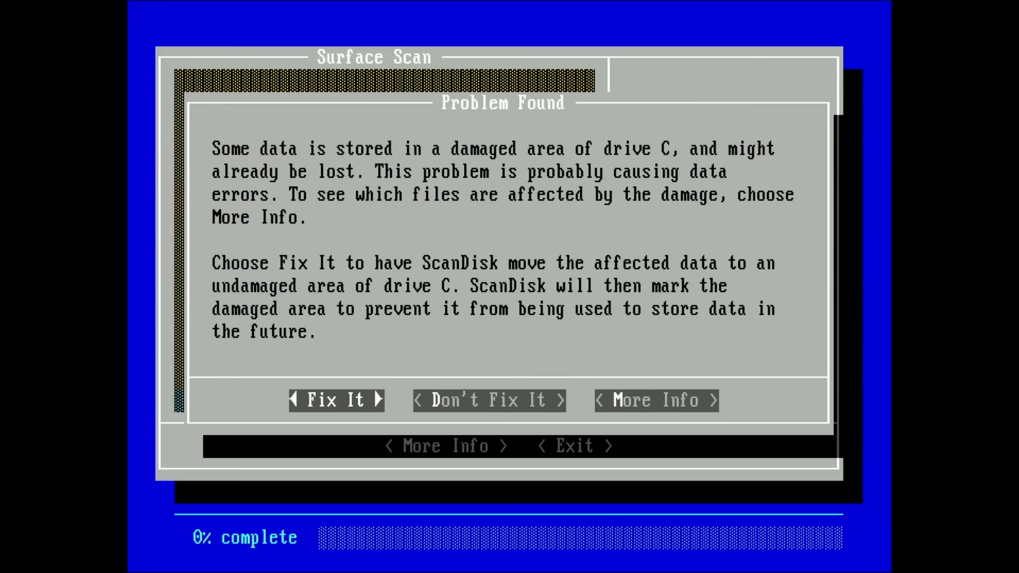
click(336, 400)
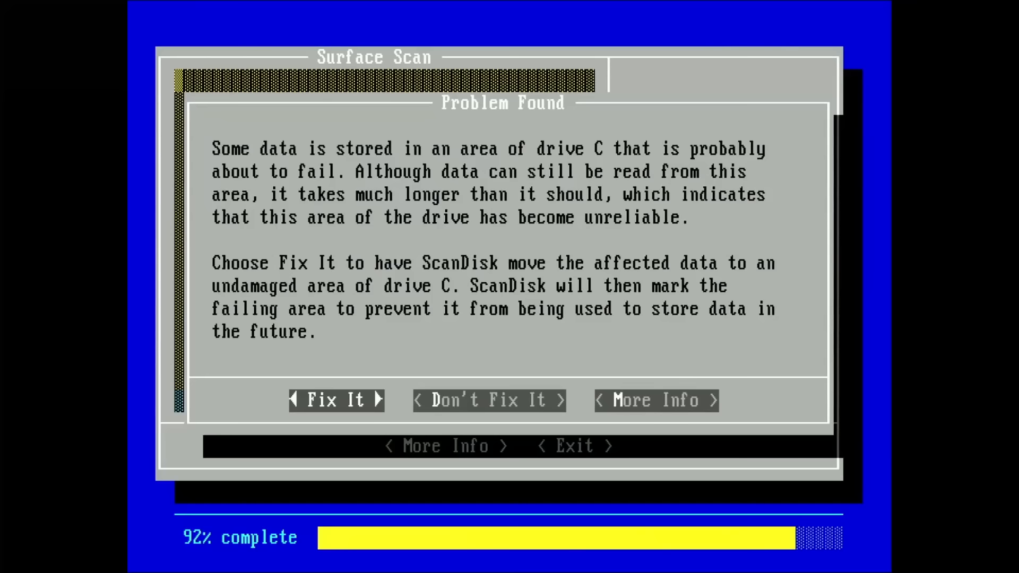
Fix the failing and damaged areas found near the end of drive C's scan
click(337, 401)
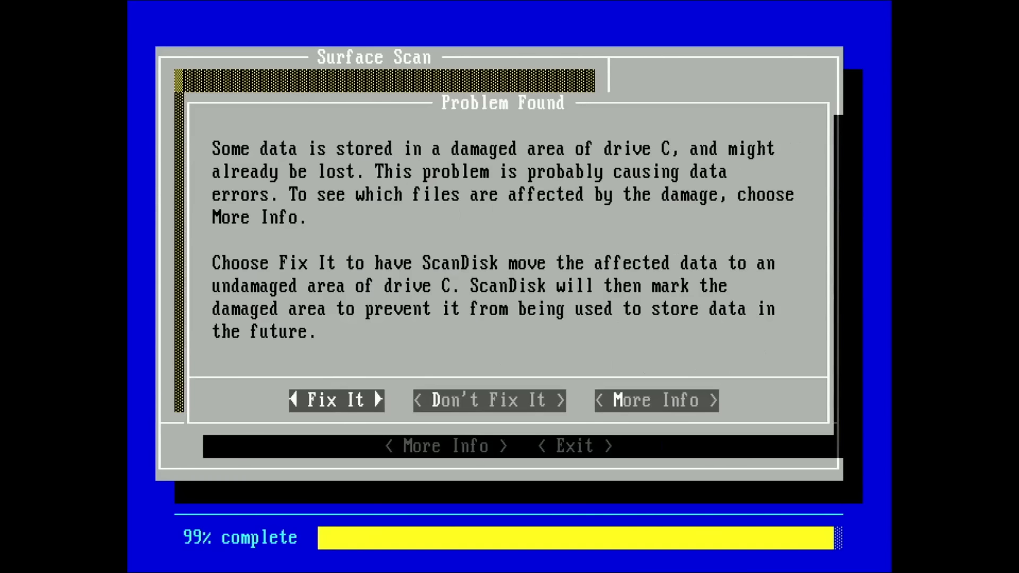
click(335, 400)
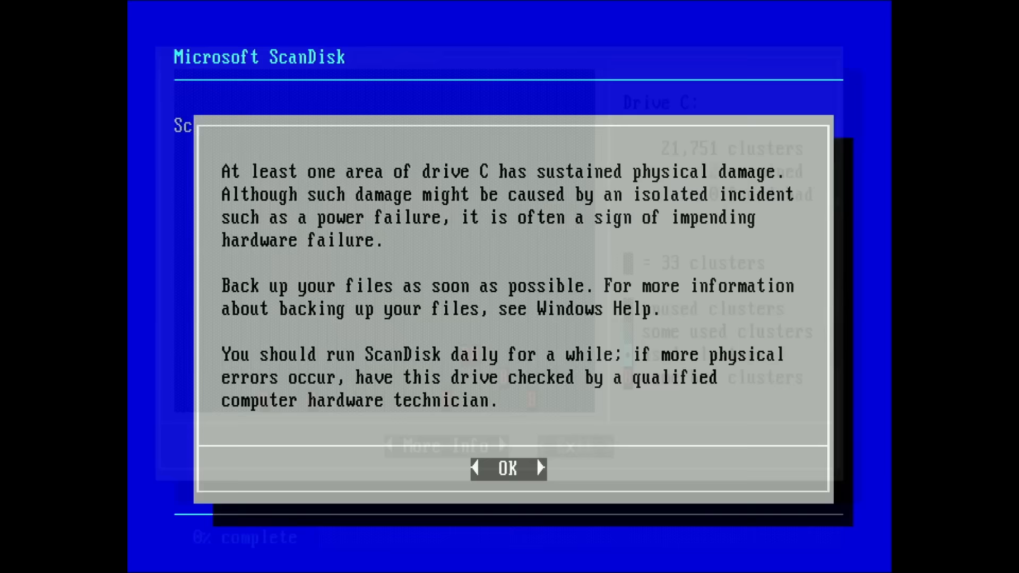
Dismiss the damage warning and exit ScanDisk to the prompt showing 44,546,048 bytes free
click(509, 468)
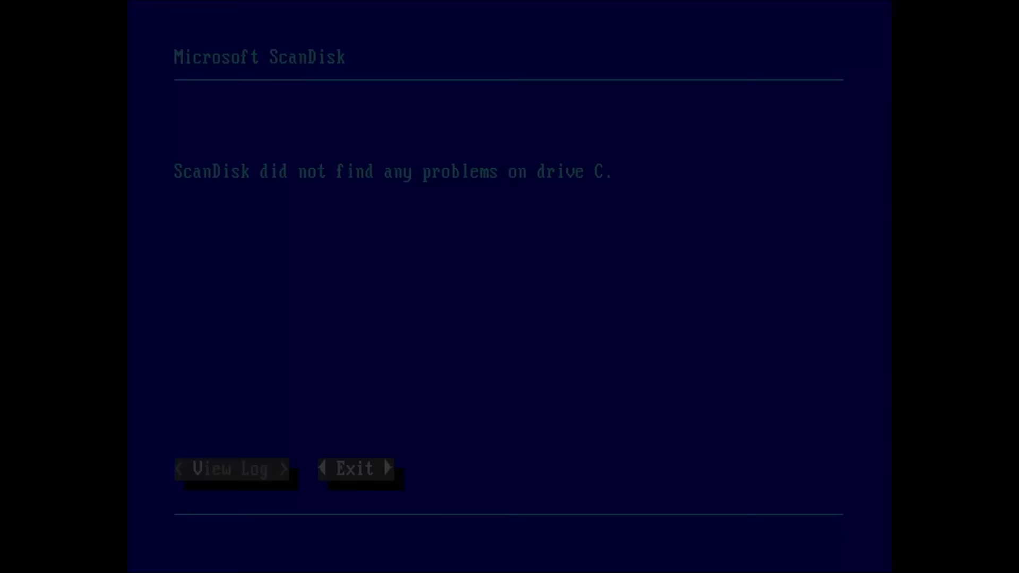
click(354, 469)
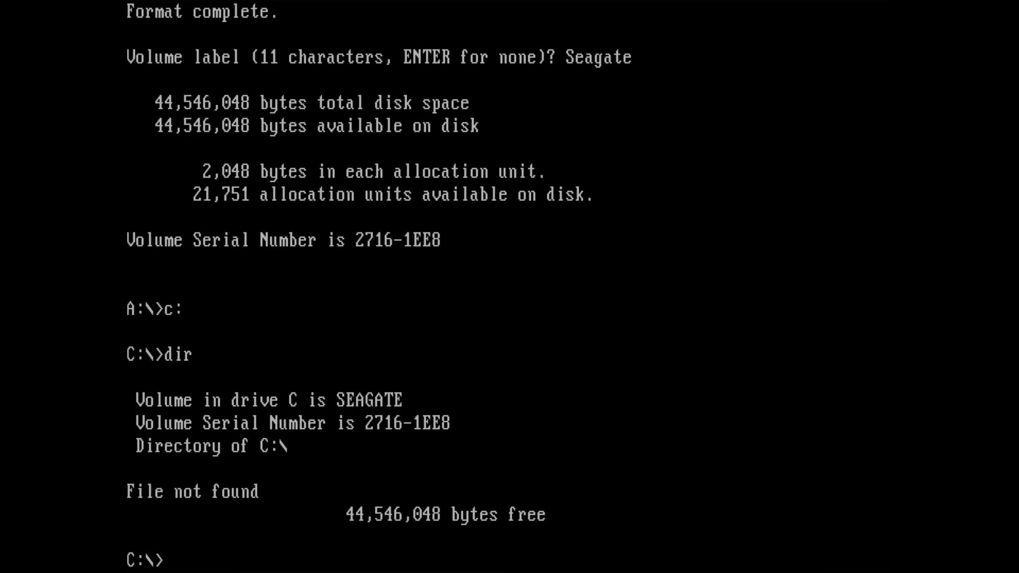